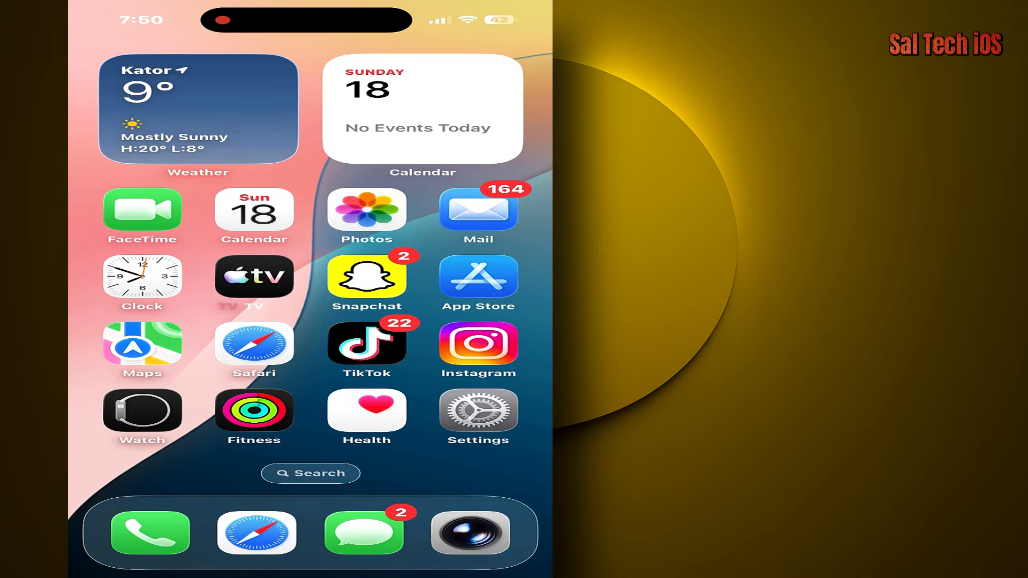
Reach the Mail app's settings page from Settings > Apps and scroll to its Messages section.
click(478, 210)
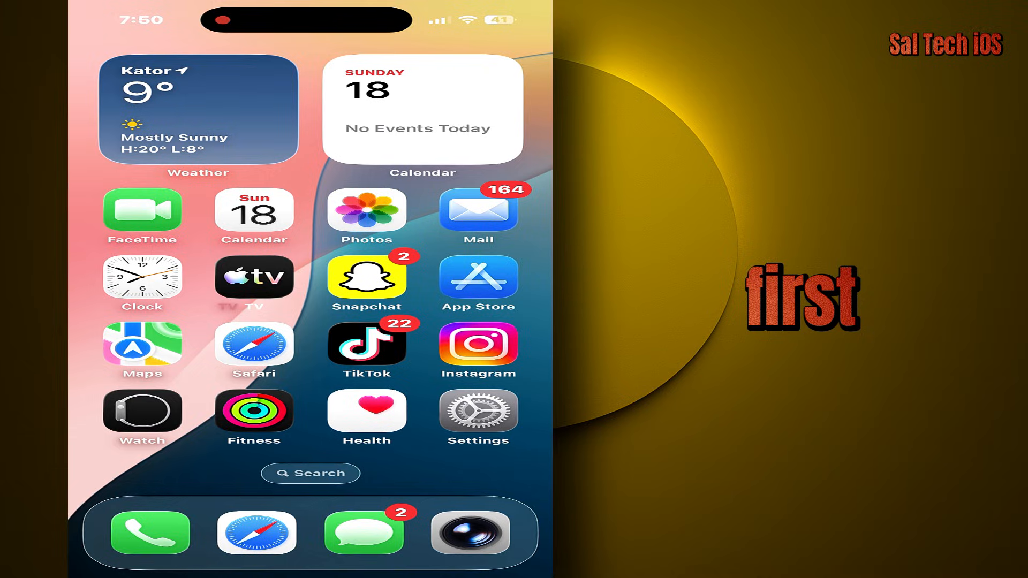
click(478, 411)
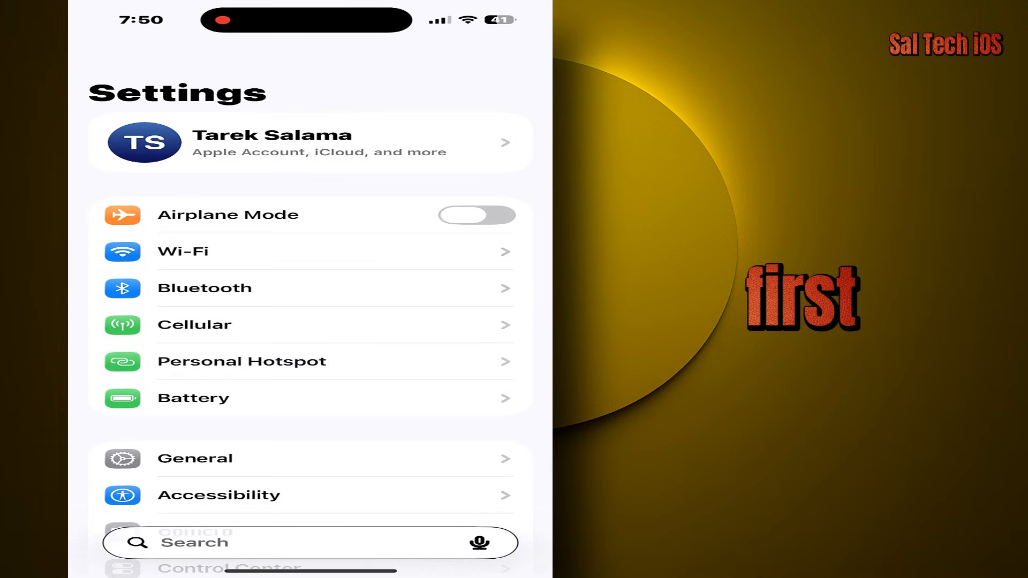
scroll(down, 3)
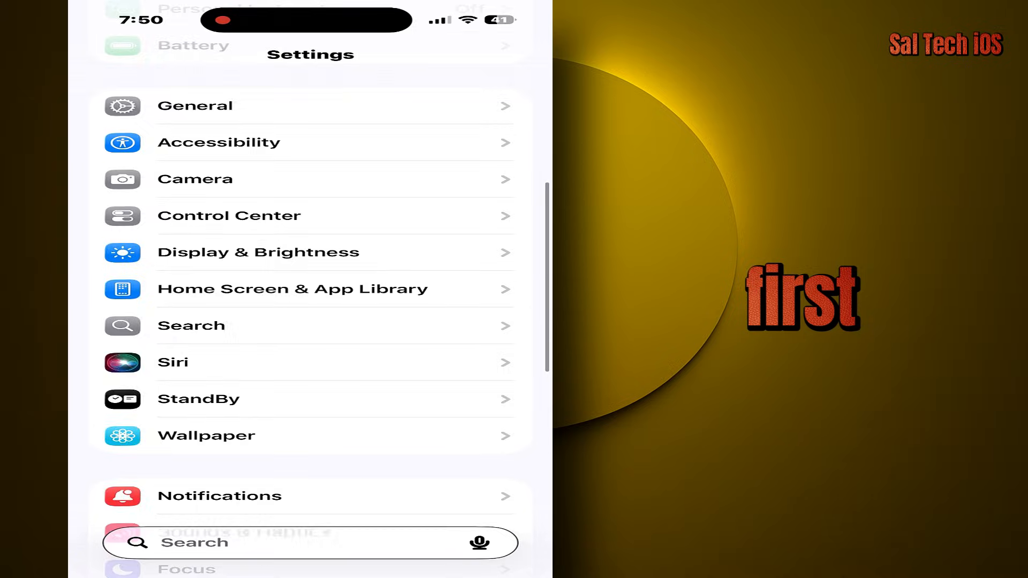
scroll(down, 3)
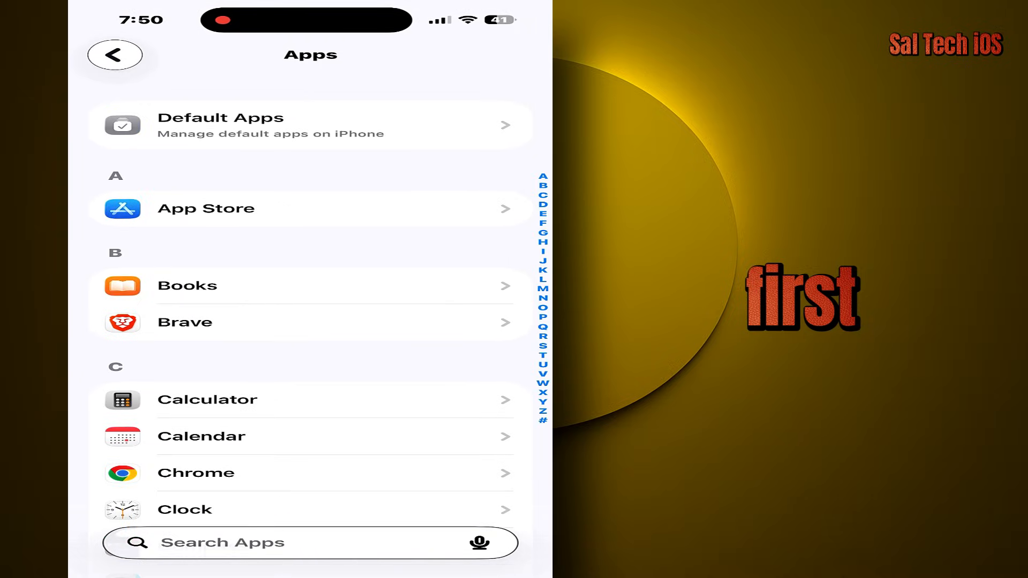
scroll(down, 3)
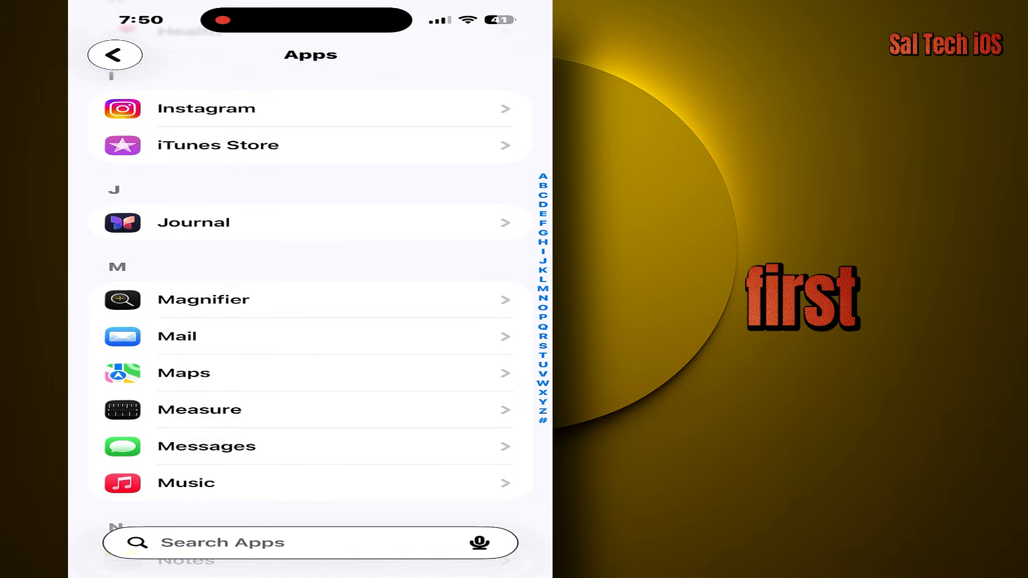
click(175, 335)
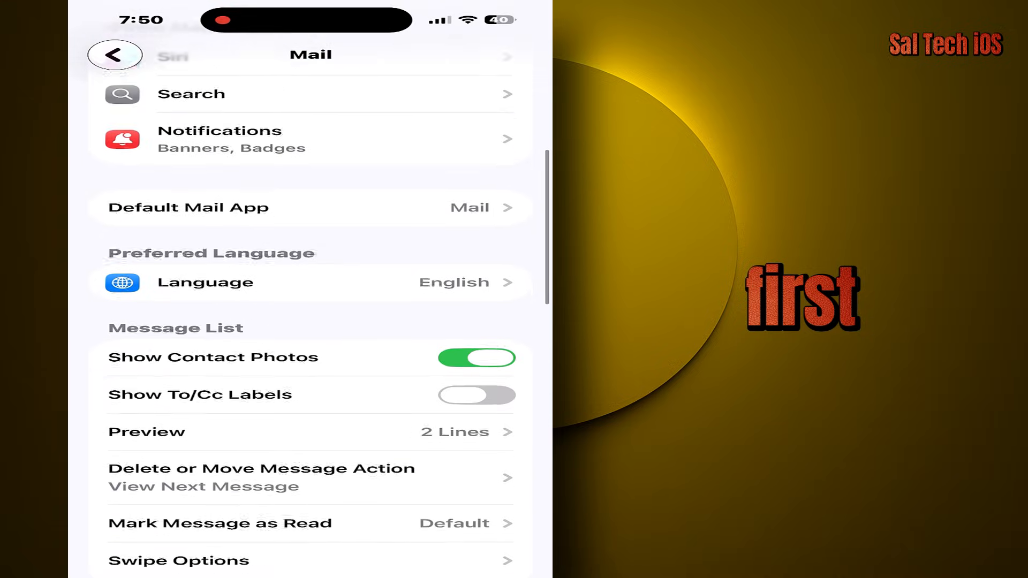
scroll(down, 3)
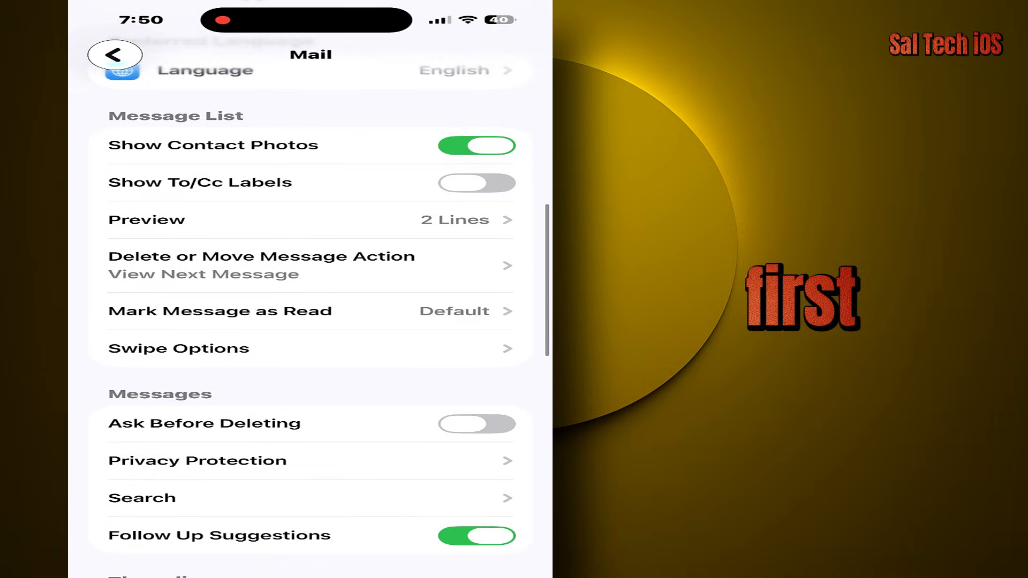
Confirm Protect Mail Activity is on under Privacy Protection, then return to the Home Screen.
click(197, 460)
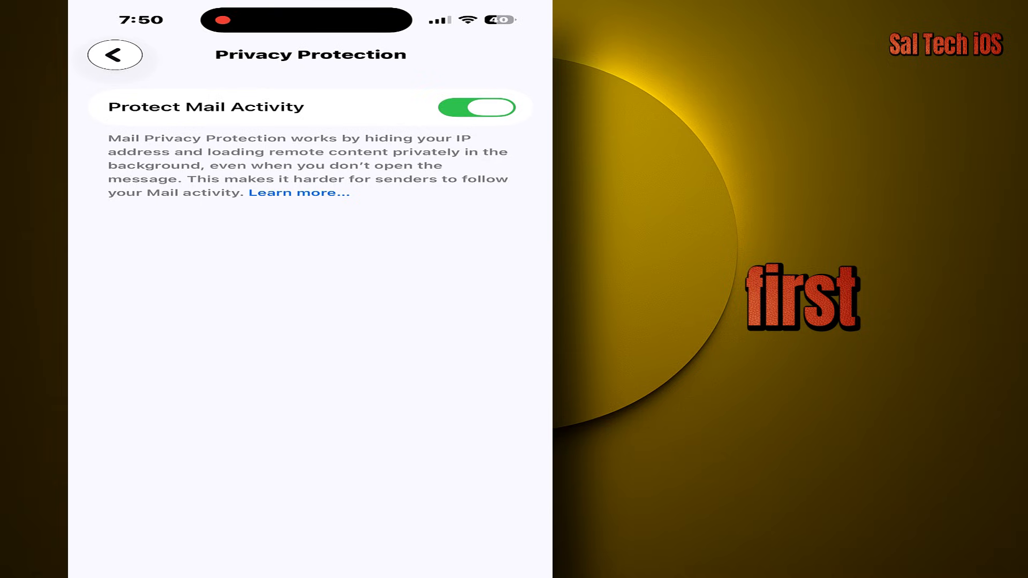
click(476, 107)
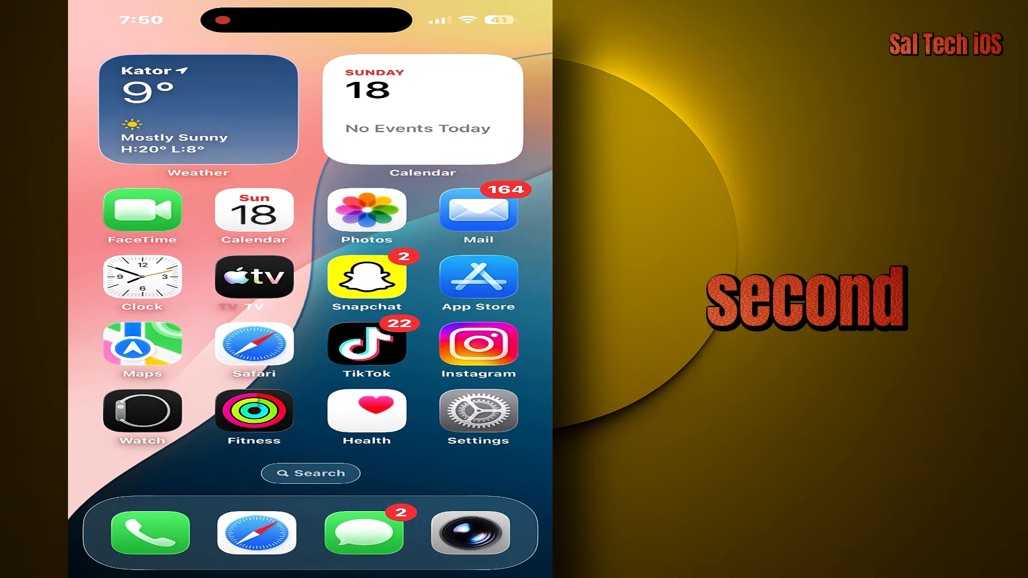
Reopen Settings and go through Apps toward the Mail settings page.
click(478, 410)
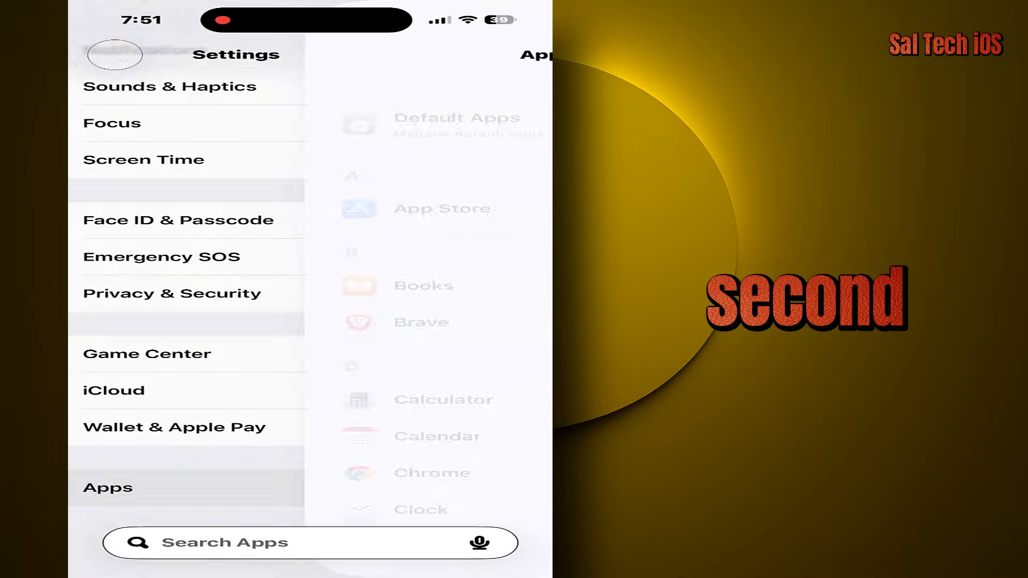
click(107, 487)
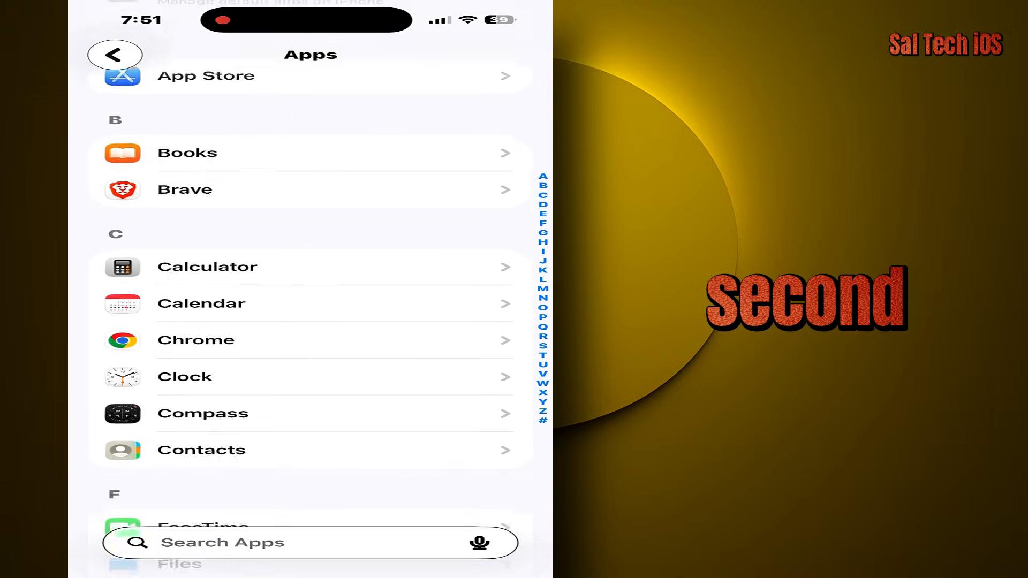
scroll(down, 3)
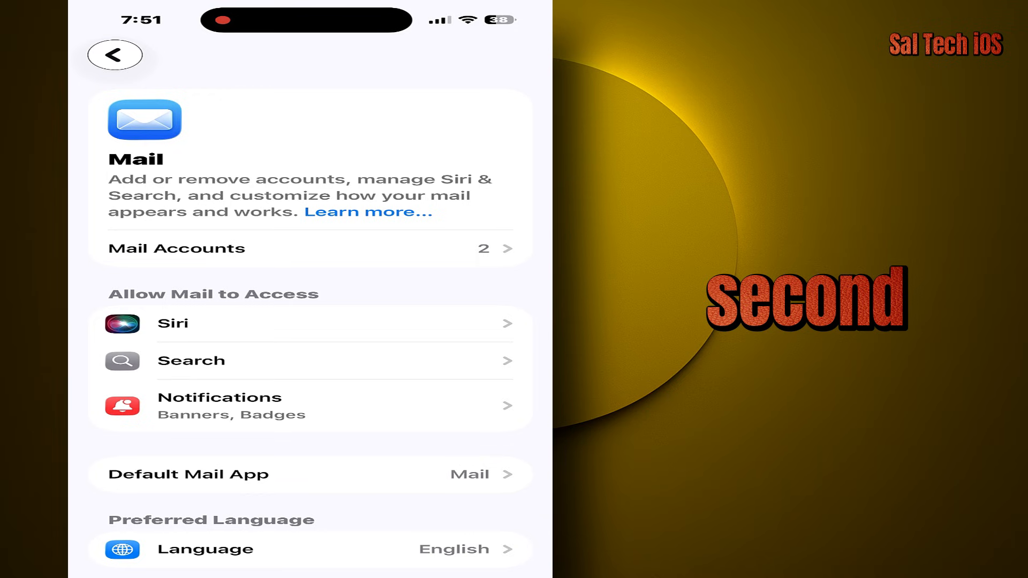
Leave Load Remote Images switched off for Mail and return to the main Settings list.
scroll(down, 3)
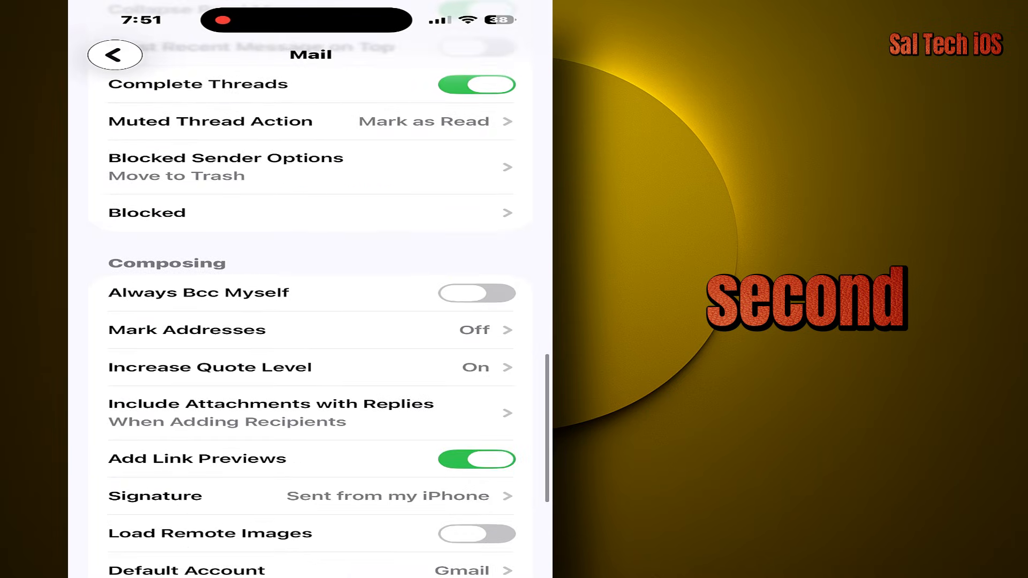
scroll(down, 3)
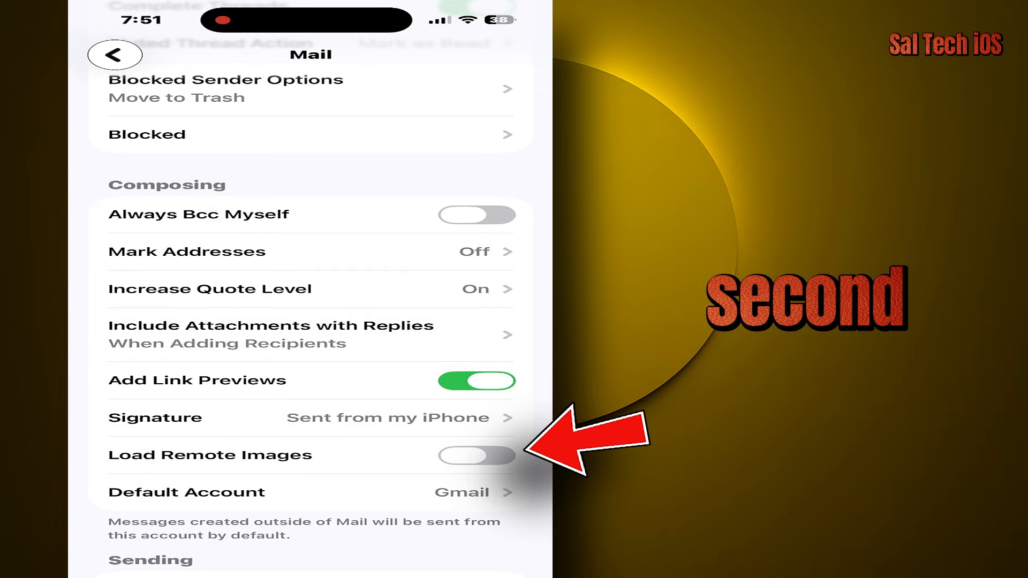
click(475, 455)
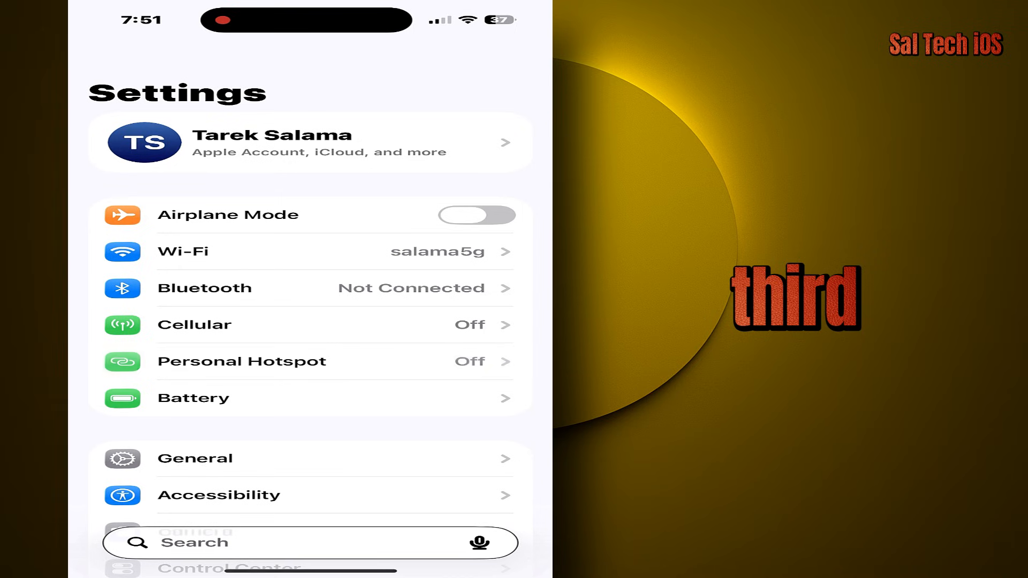
Reach Notifications > Show Previews, currently set to Always.
scroll(down, 3)
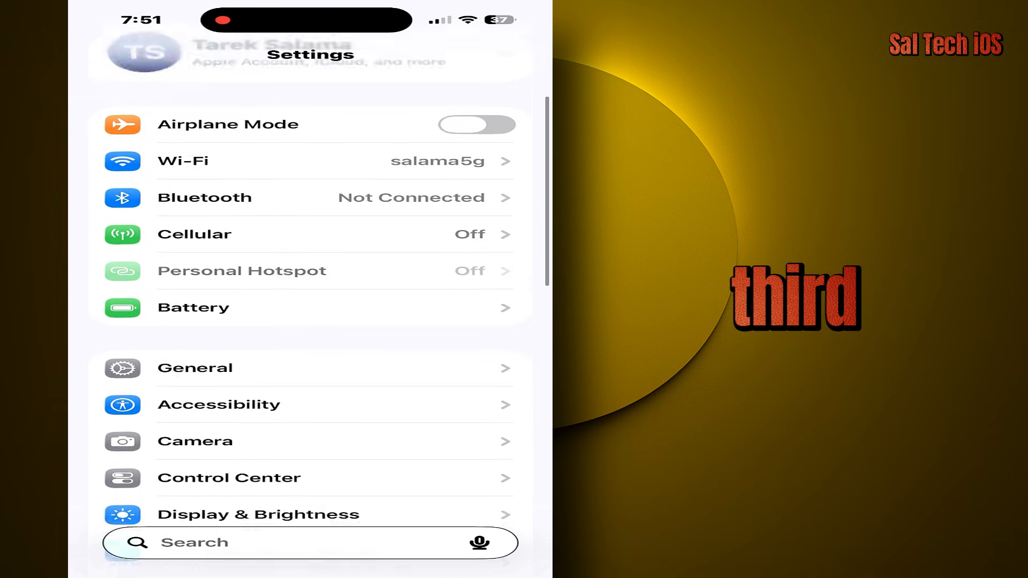
scroll(down, 3)
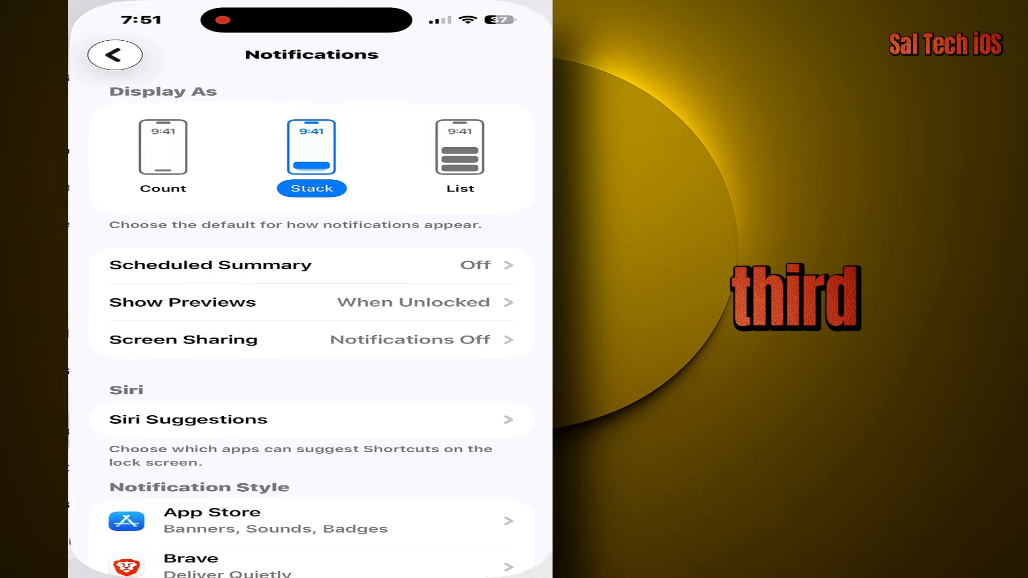
scroll(down, 3)
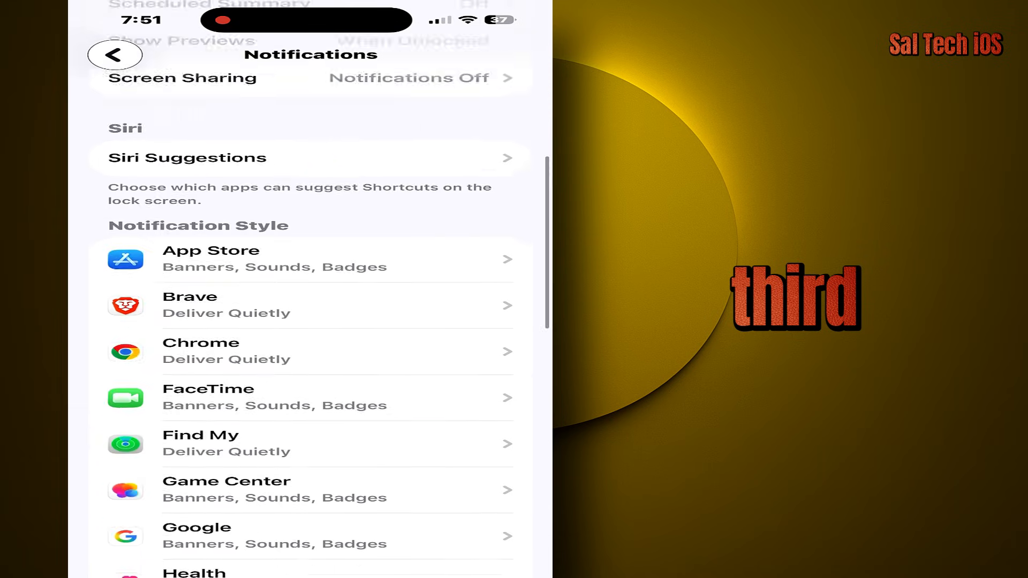
scroll(down, 3)
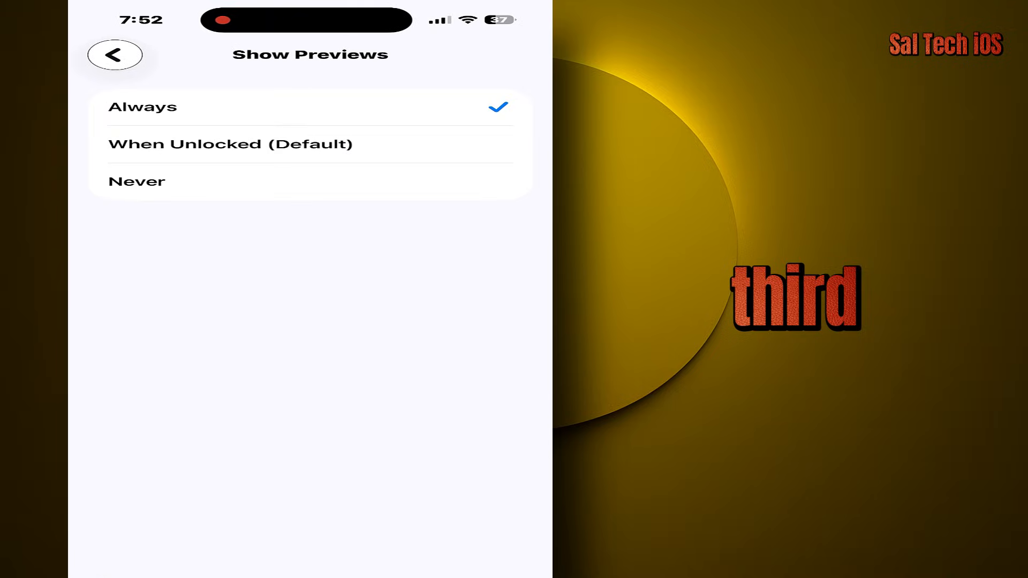
Set Show Previews to When Unlocked (Default) instead of Always.
click(310, 145)
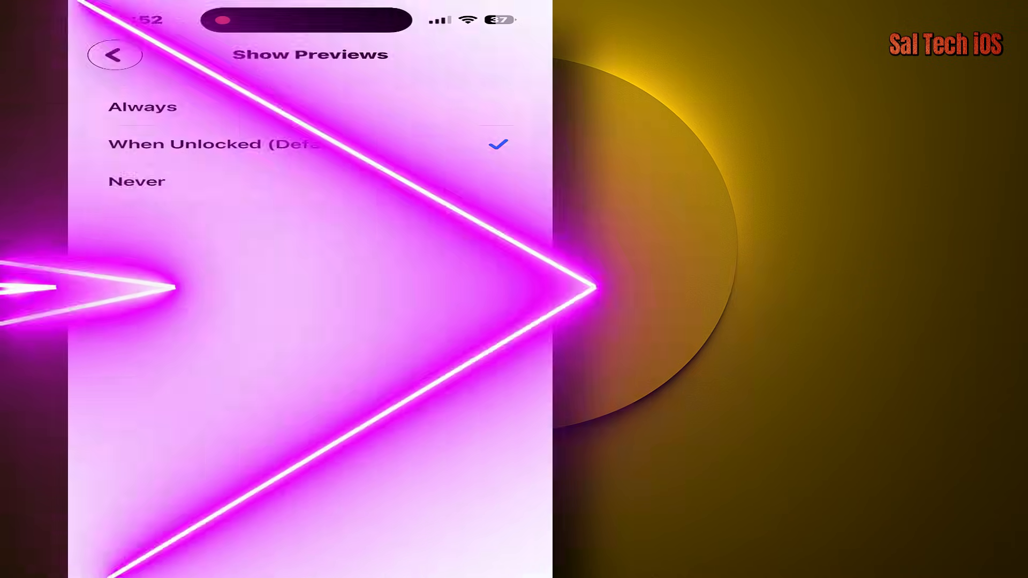
Leave Settings and return to the Home Screen.
click(115, 54)
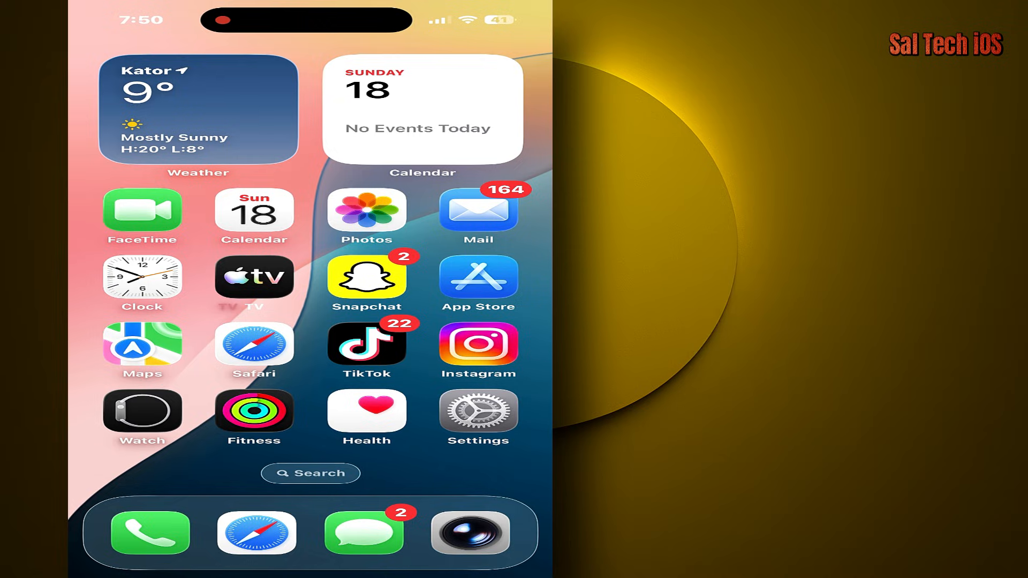
mouse_move(926, 345)
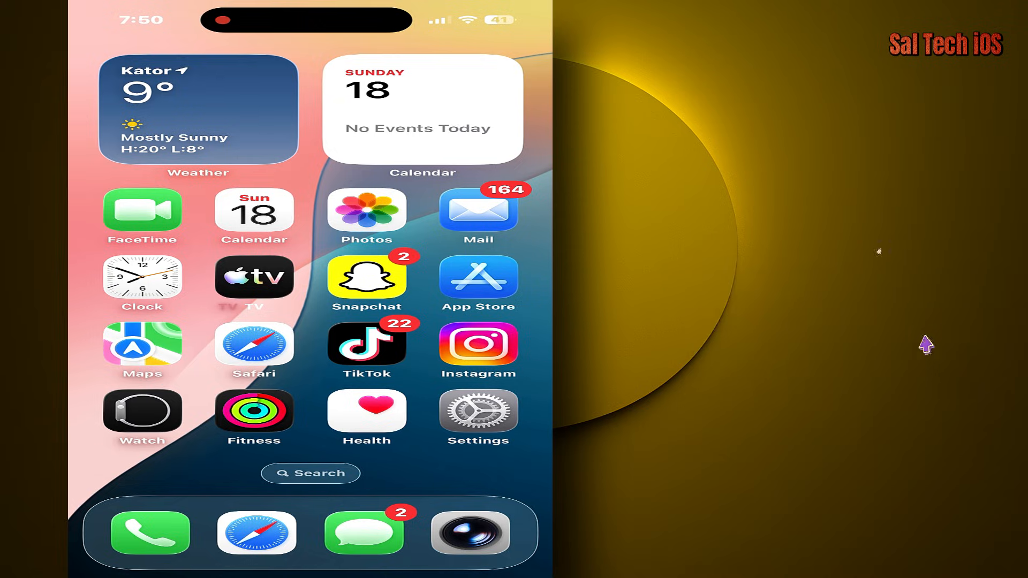